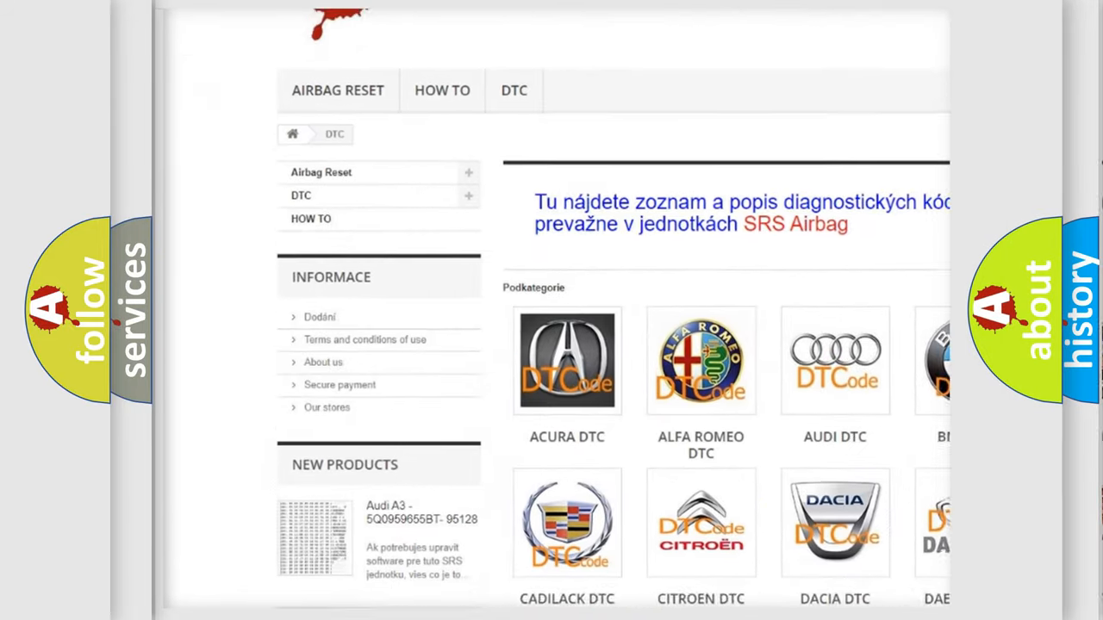
scroll(down, 3)
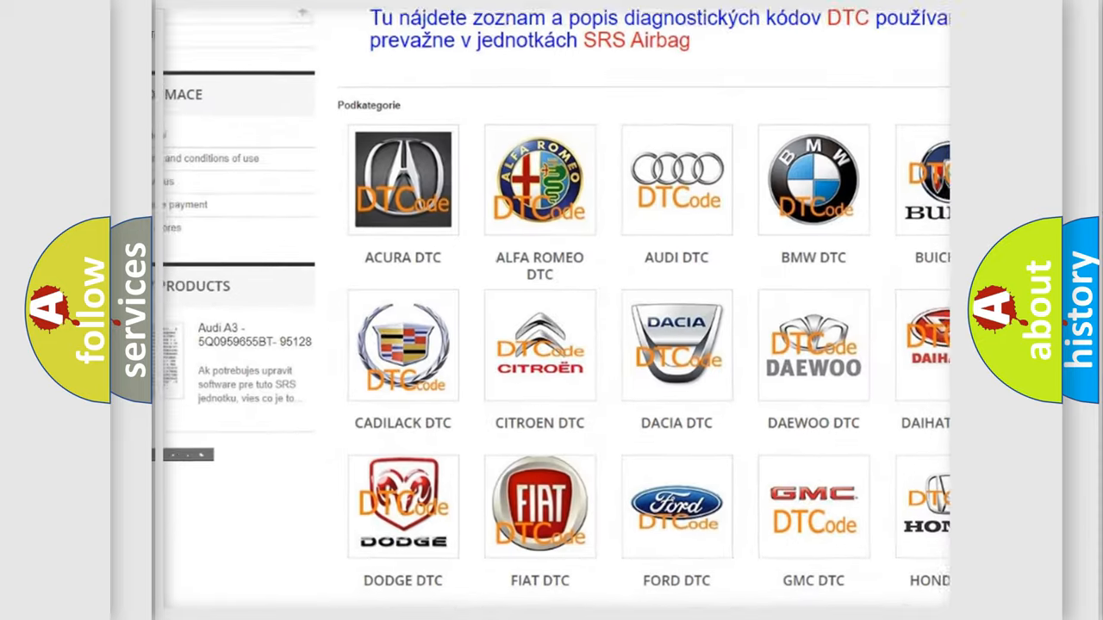
scroll(down, 3)
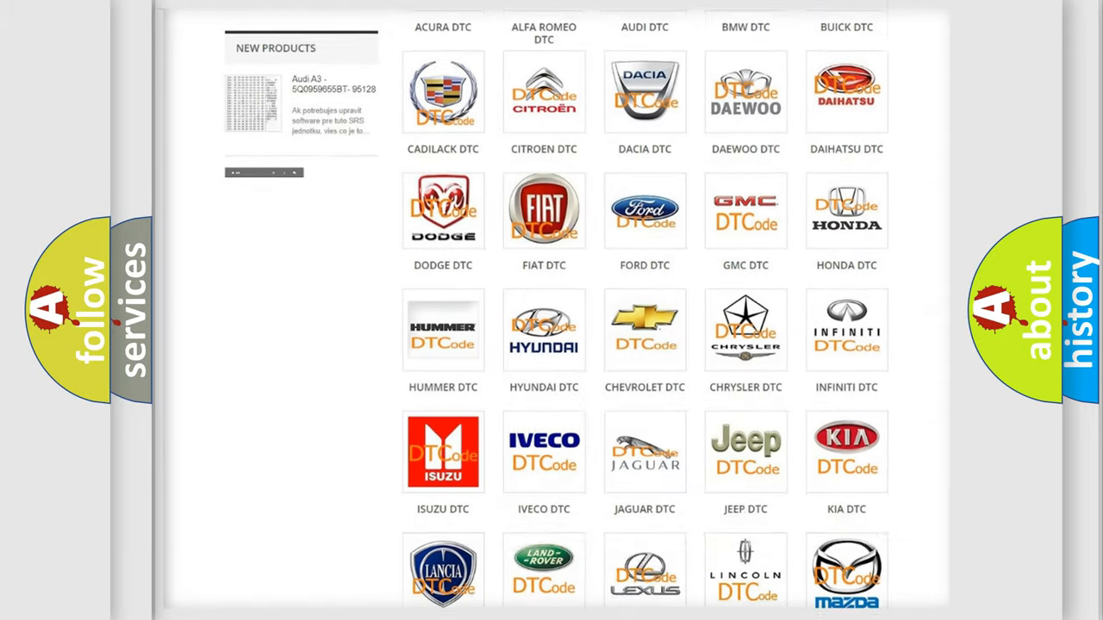
scroll(down, 3)
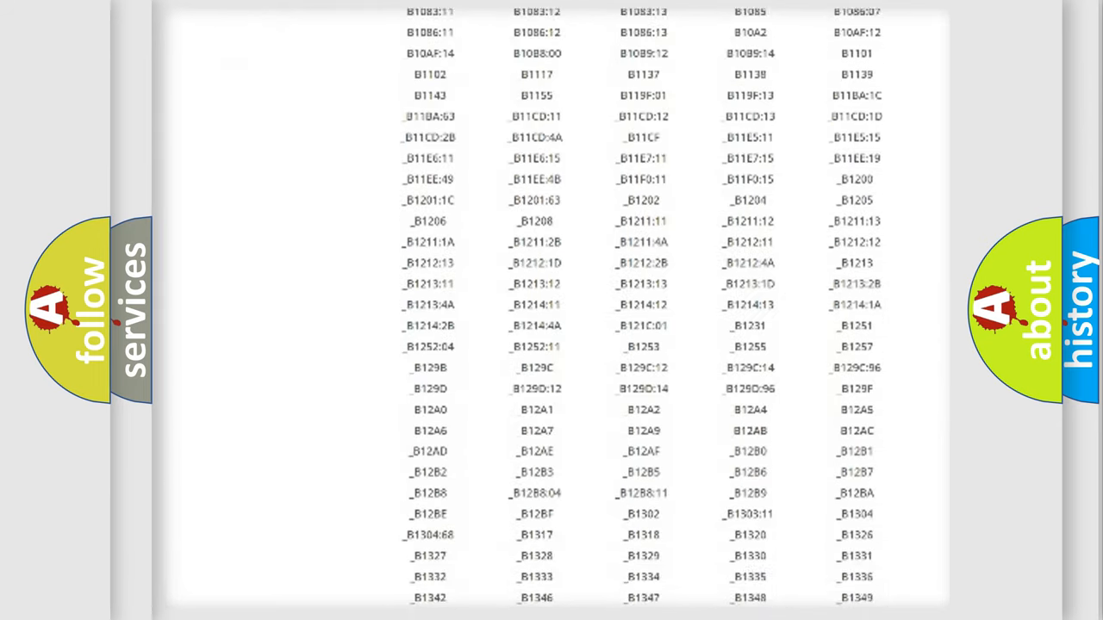
scroll(down, 3)
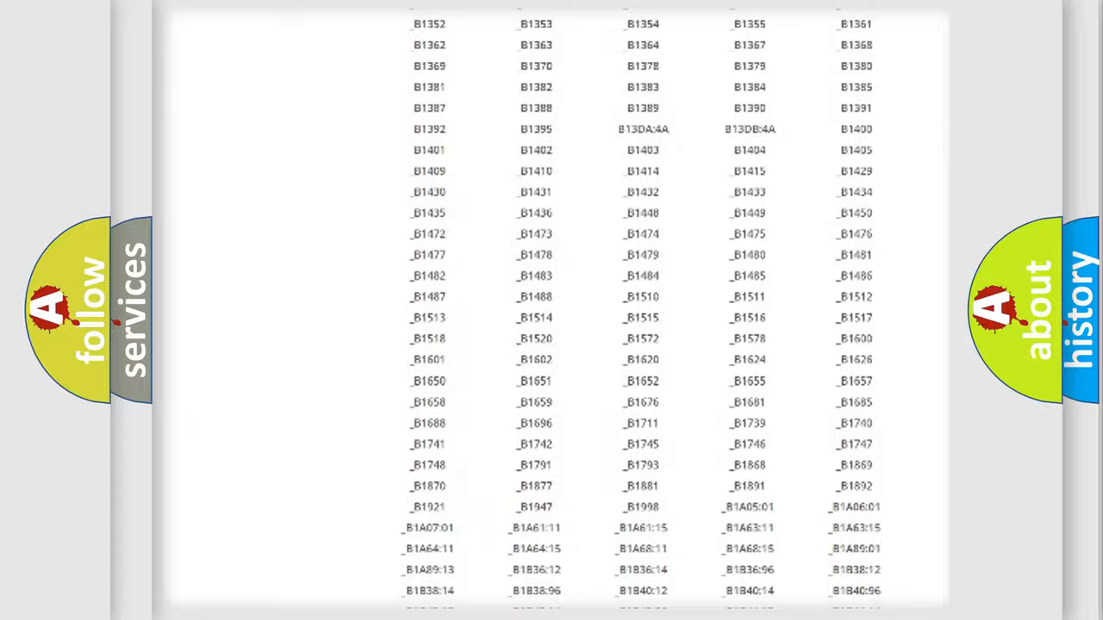
scroll(up, 3)
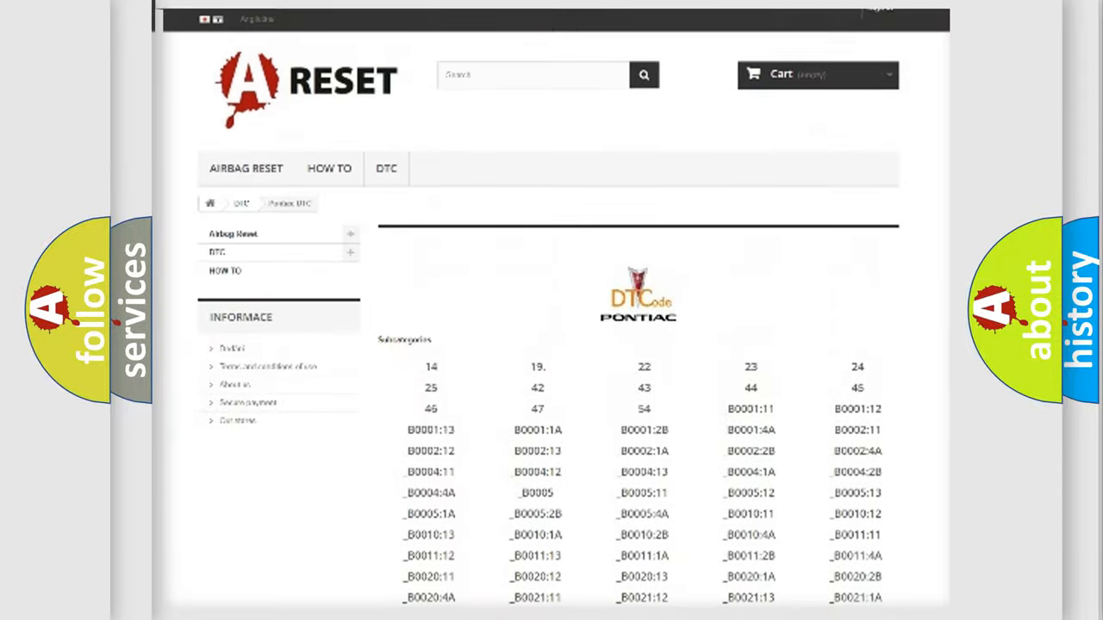